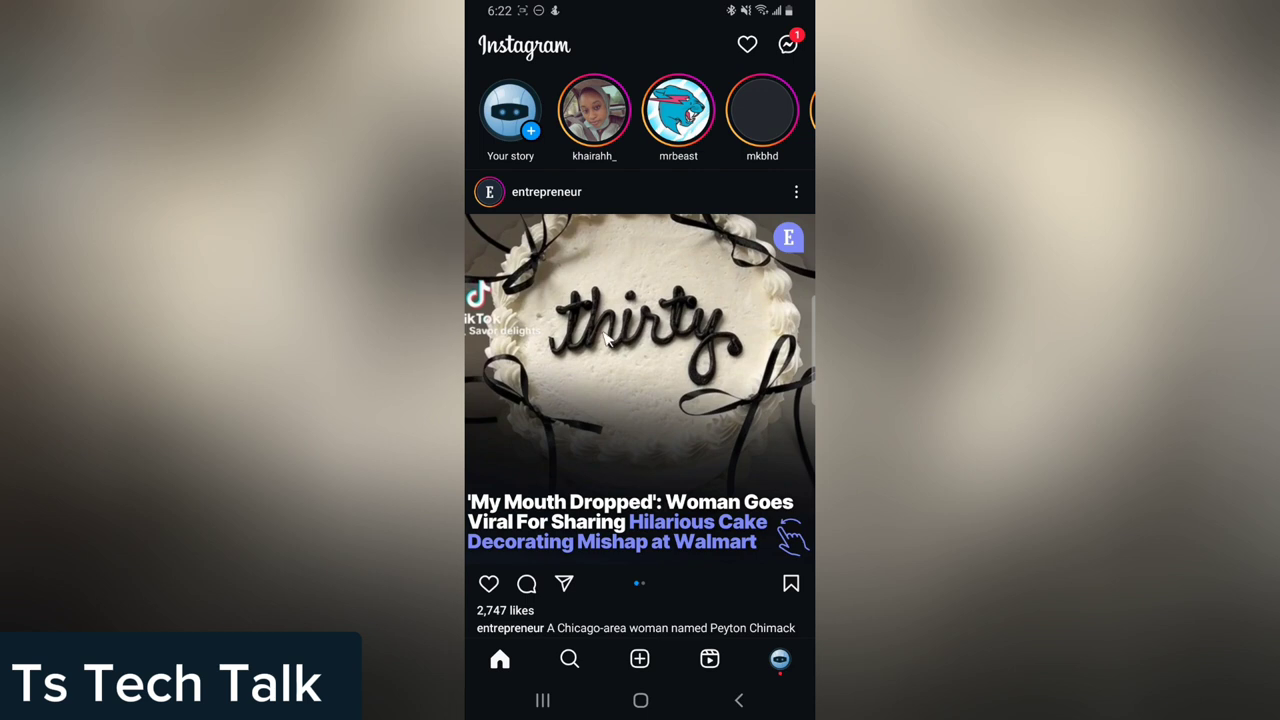
{"action": "mouse_move", "coordinate": [627, 347]}
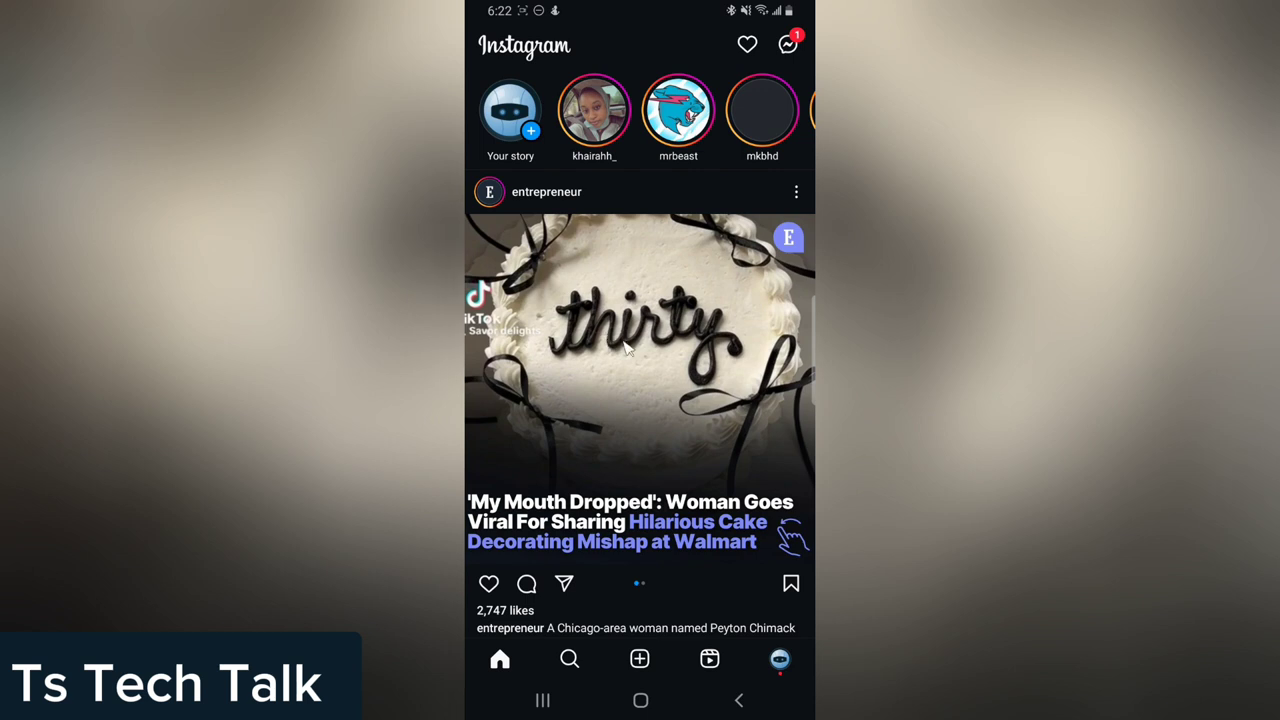
{"action": "mouse_move", "coordinate": [612, 477]}
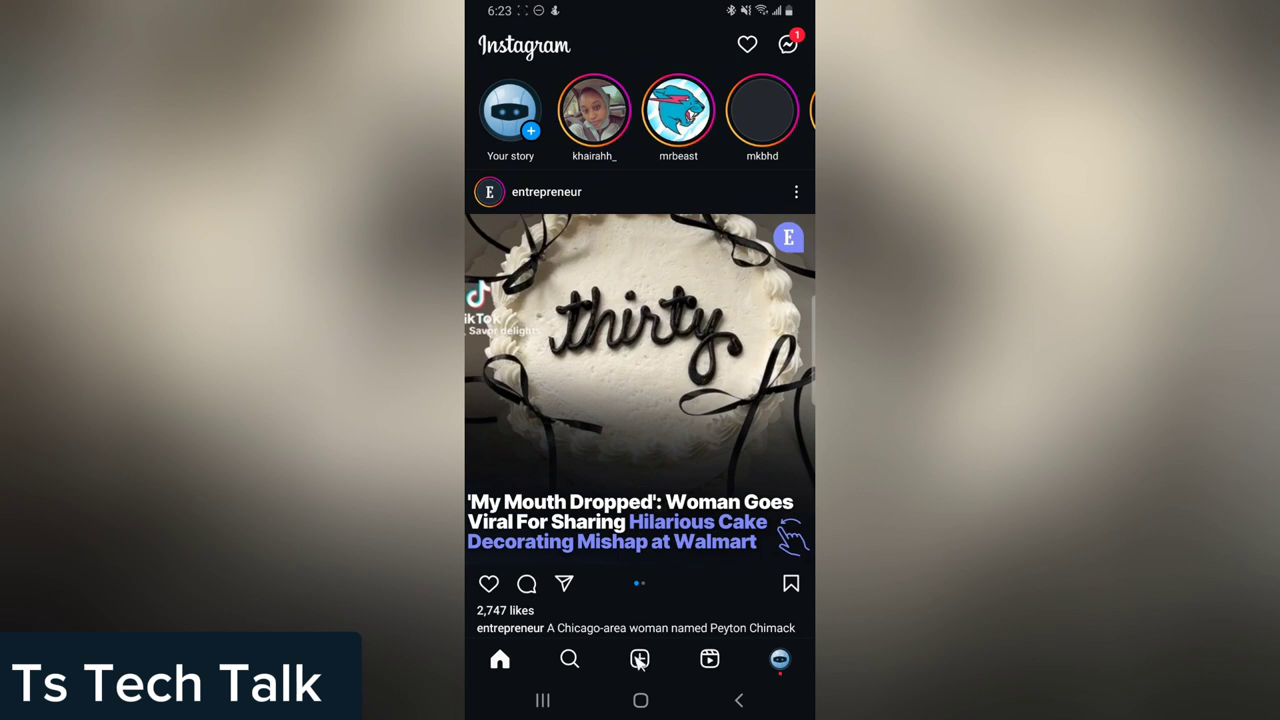
Step: Capture a camera photo for a new post and advance it to the caption screen
{"action": "left_click", "coordinate": [639, 659]}
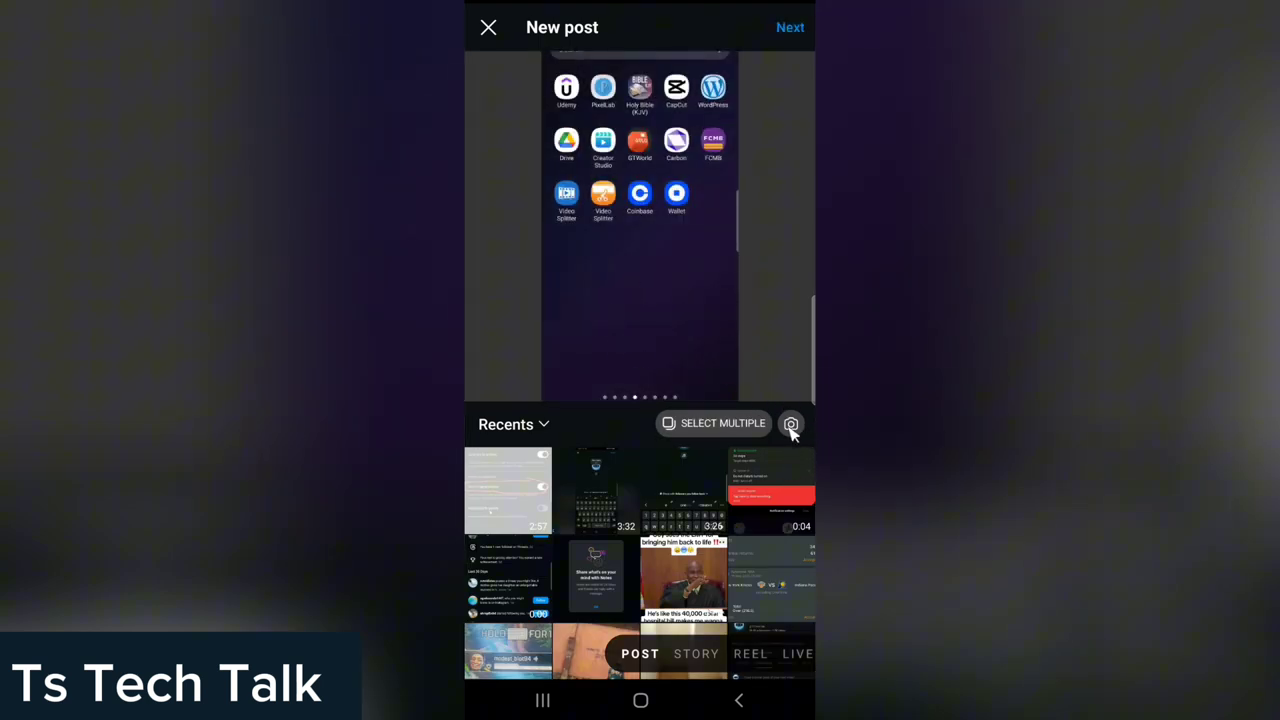
{"action": "left_click", "coordinate": [791, 423]}
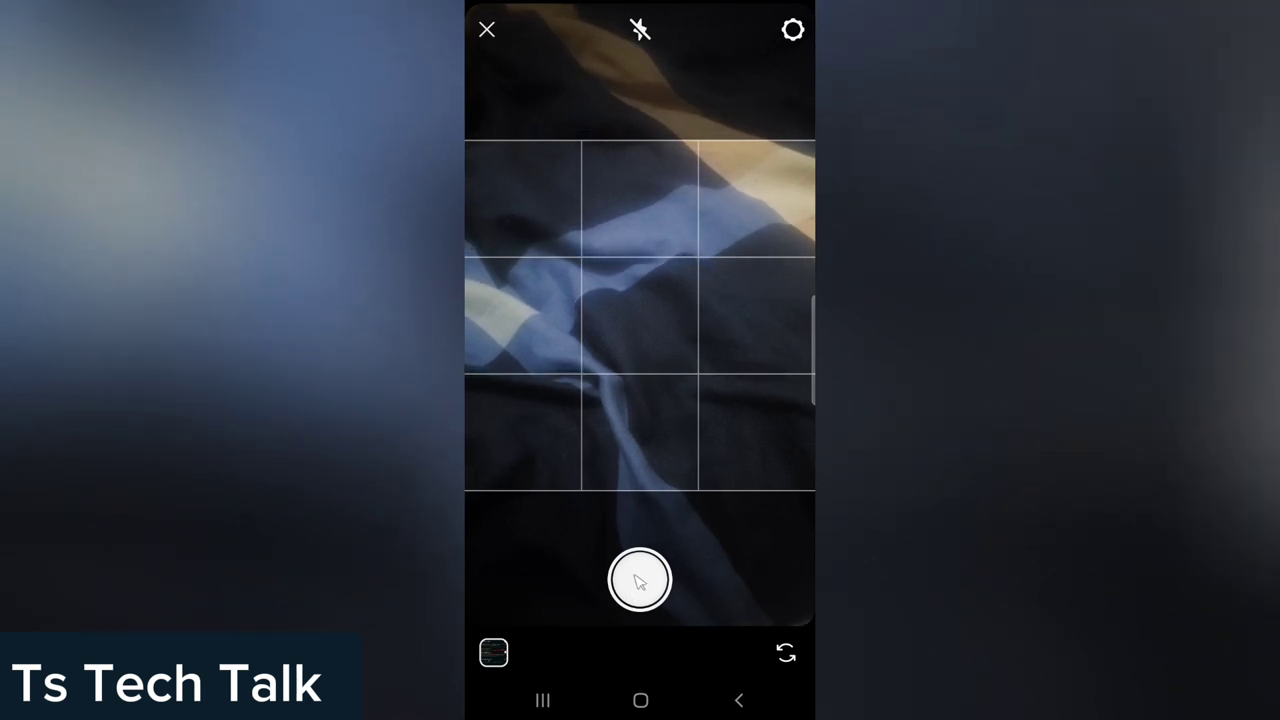
{"action": "left_click", "coordinate": [640, 580]}
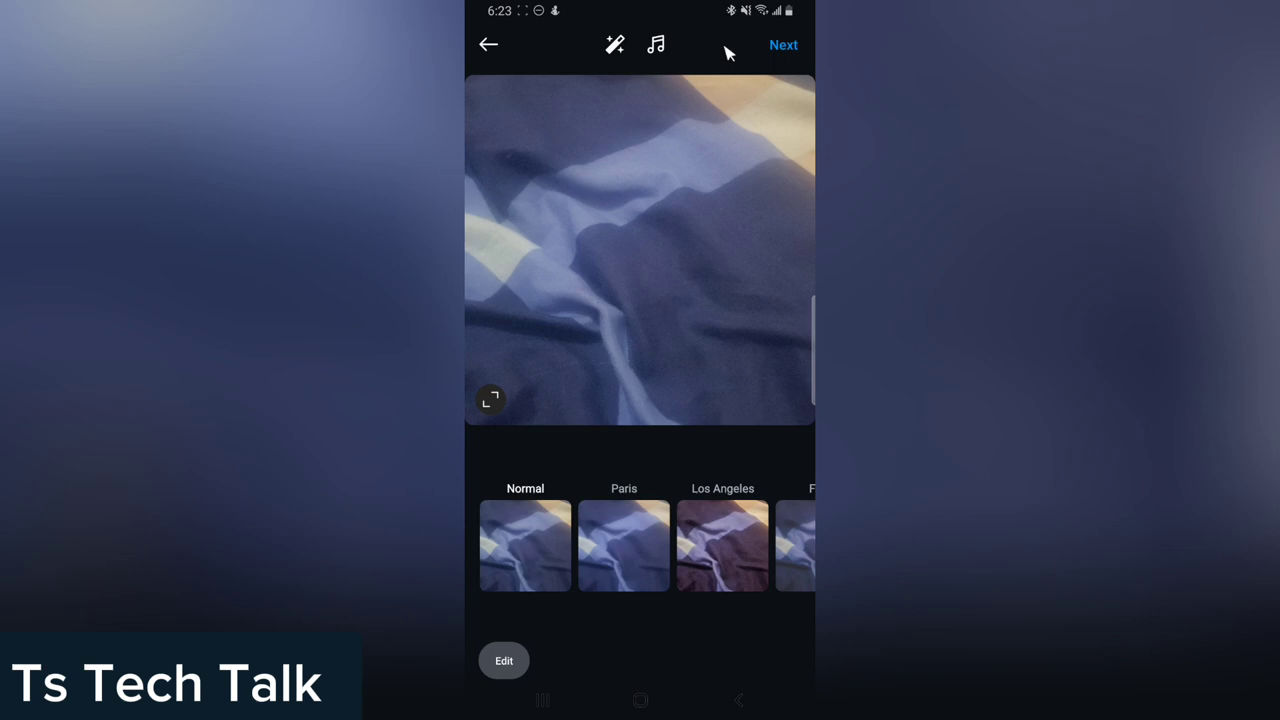
{"action": "left_click", "coordinate": [783, 45]}
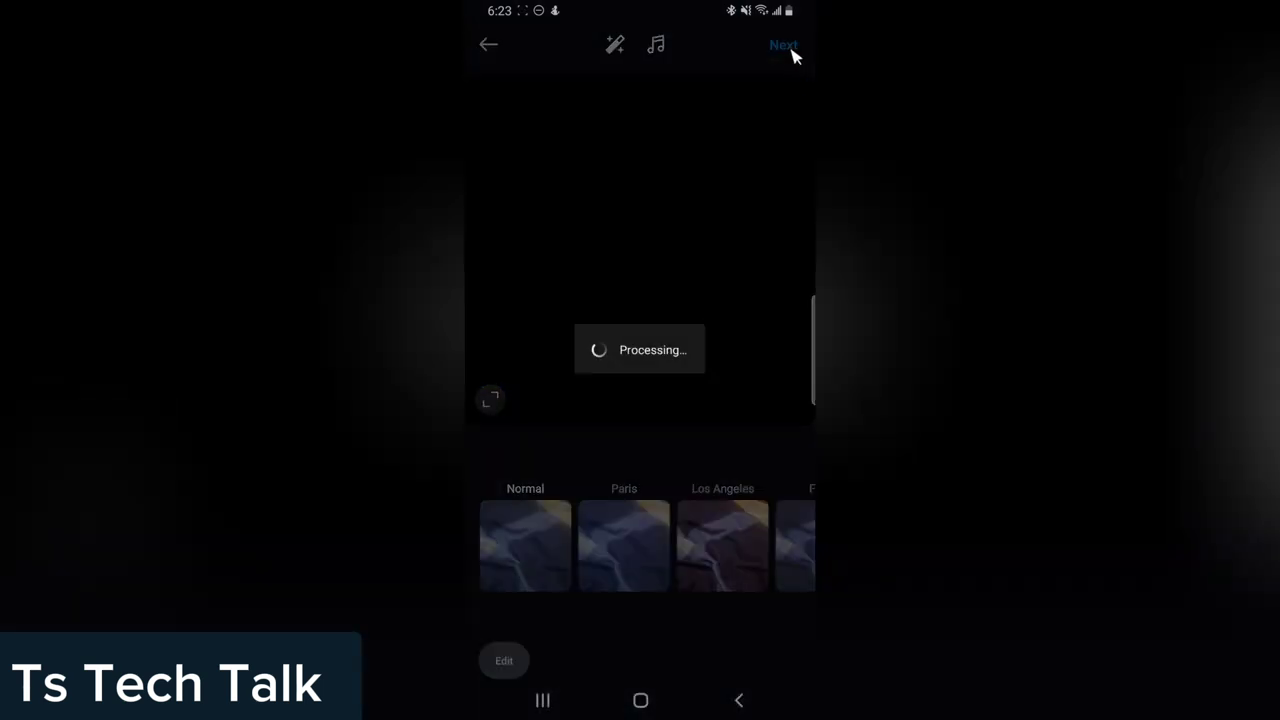
{"action": "left_click", "coordinate": [784, 44]}
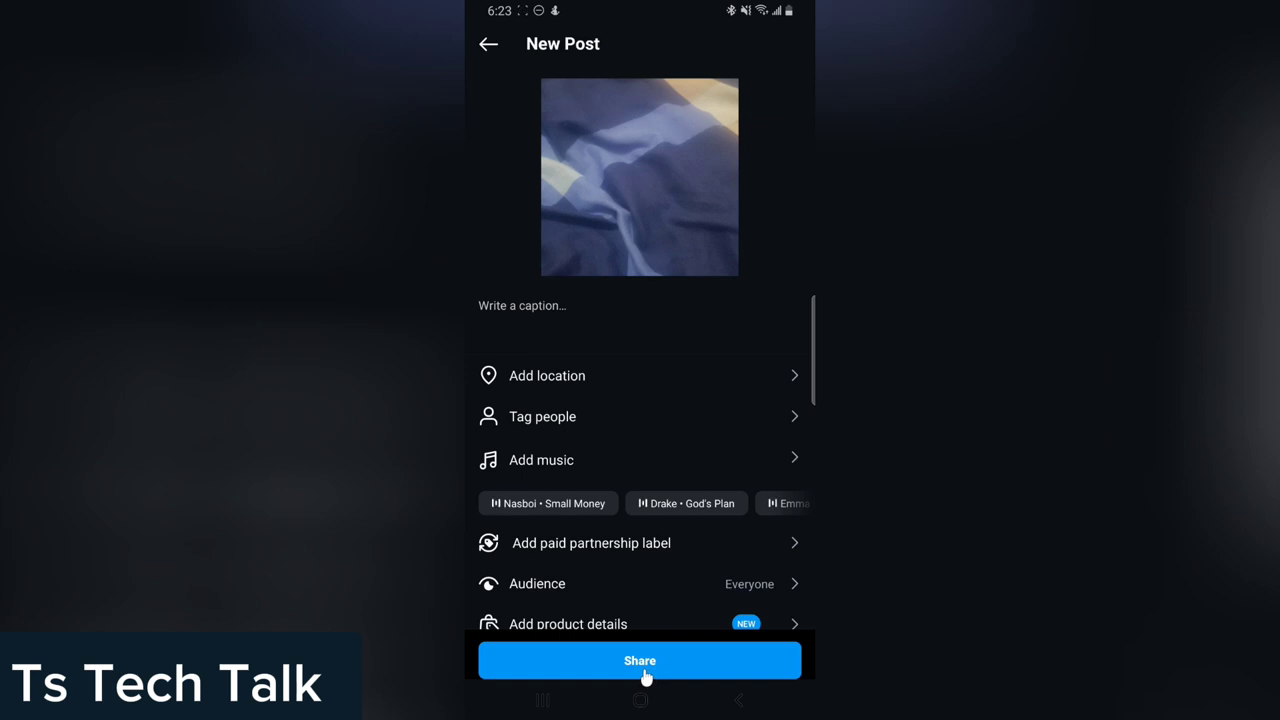
{"action": "mouse_move", "coordinate": [520, 68]}
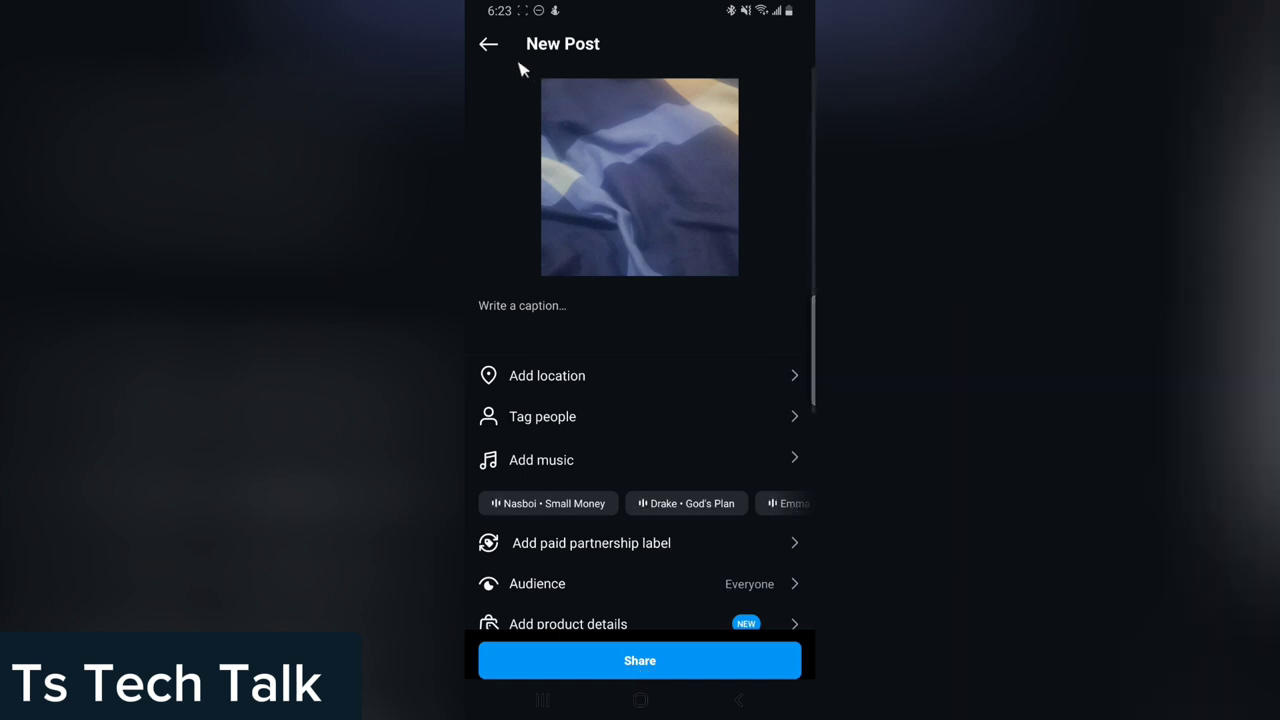
Step: Back out of the post details without sharing and close the camera to the photo picker
{"action": "left_click", "coordinate": [488, 44]}
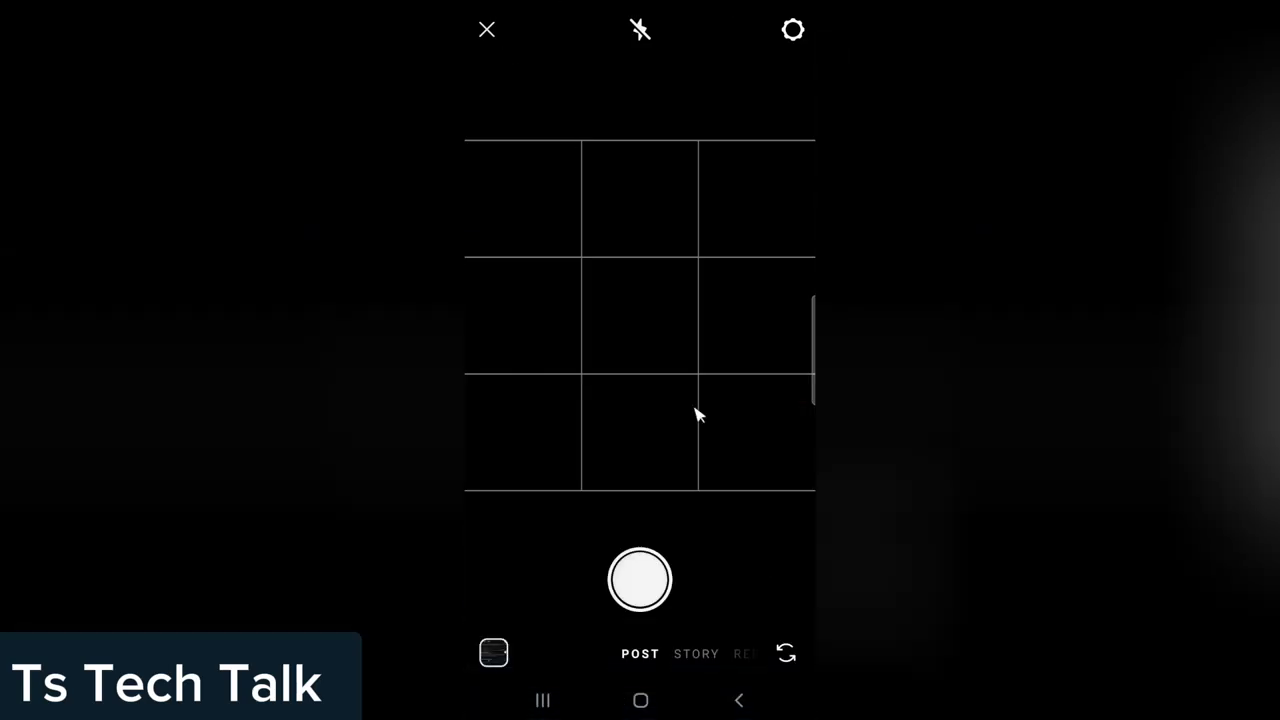
{"action": "left_click", "coordinate": [493, 653]}
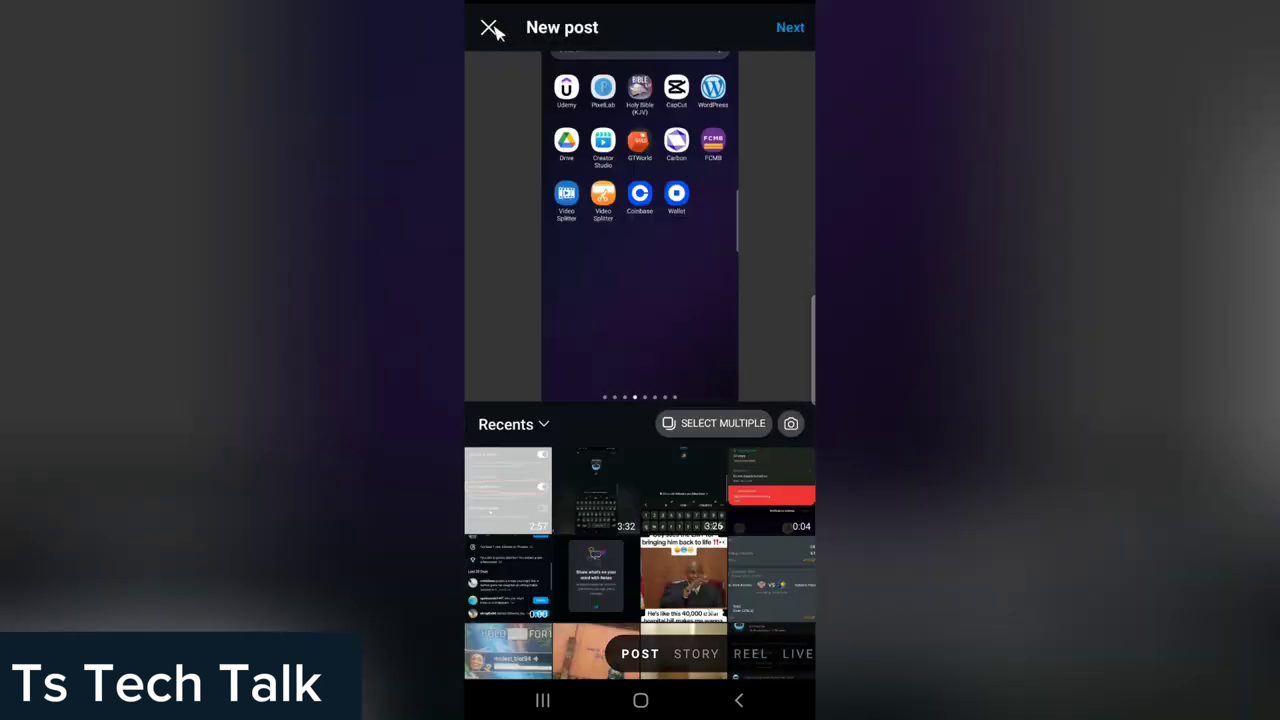
Step: Cancel the new post and go to your own profile page
{"action": "left_click", "coordinate": [491, 27]}
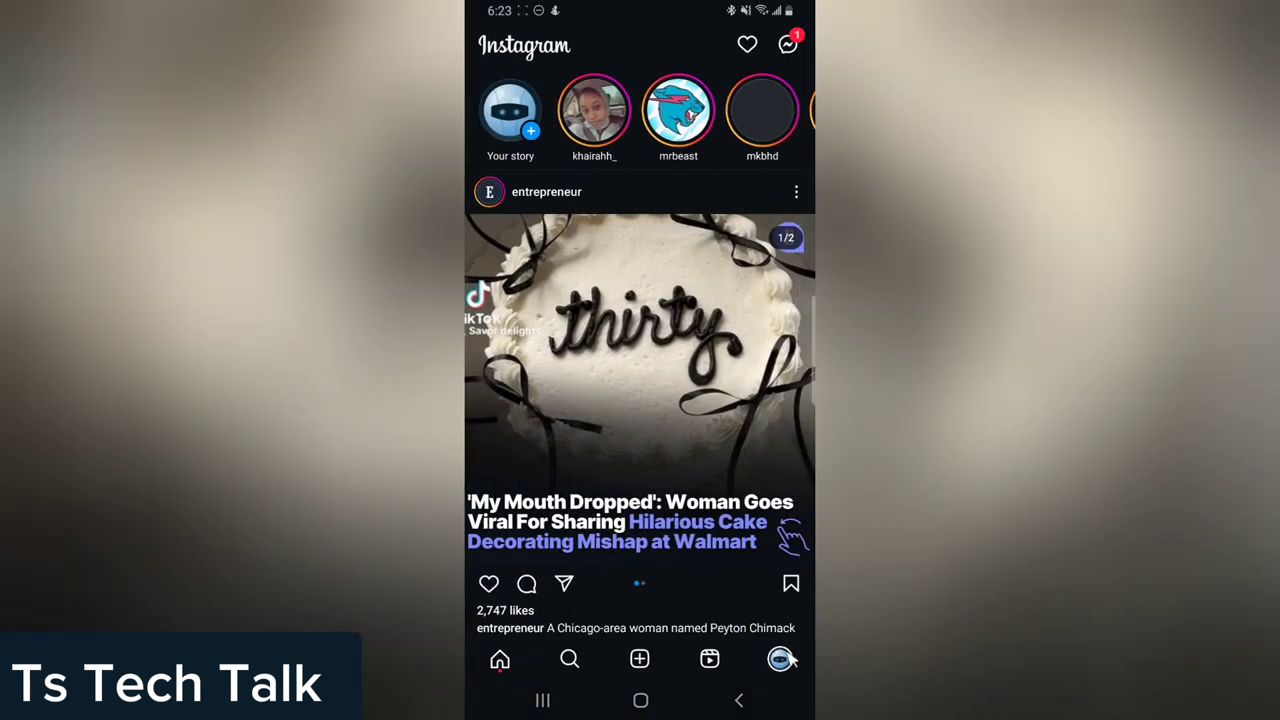
{"action": "left_click", "coordinate": [780, 659]}
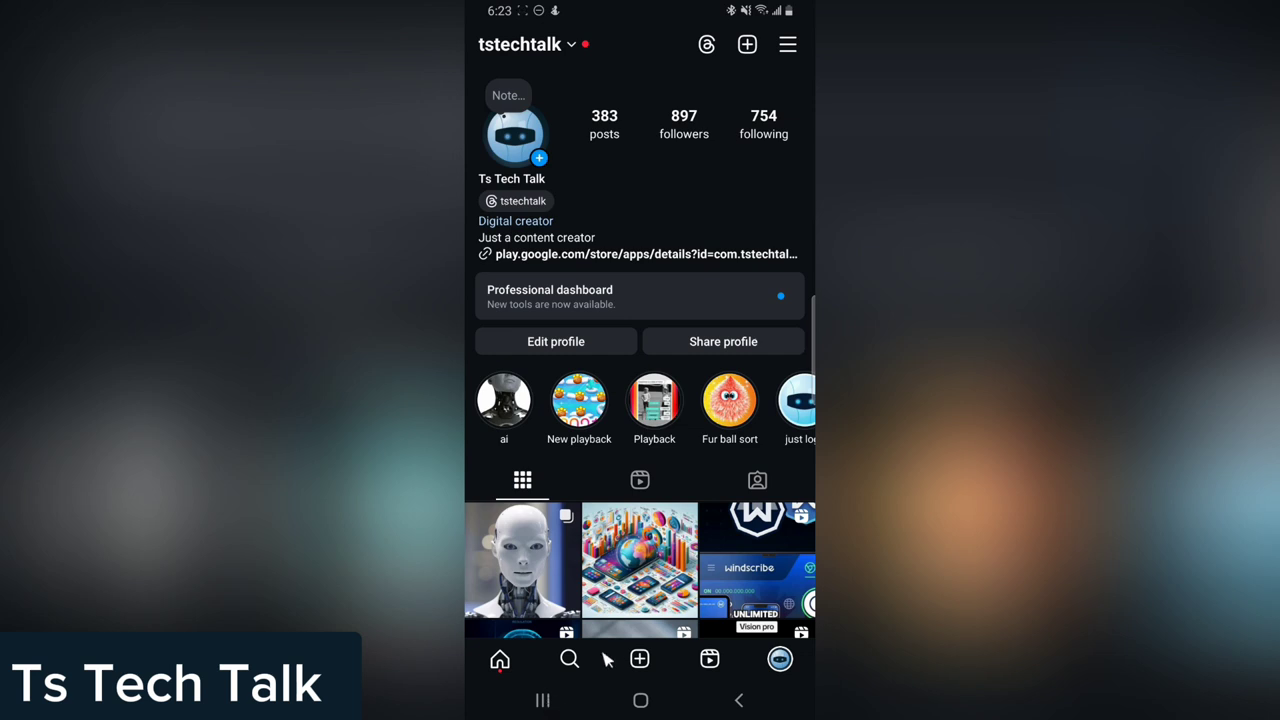
{"action": "mouse_move", "coordinate": [640, 688]}
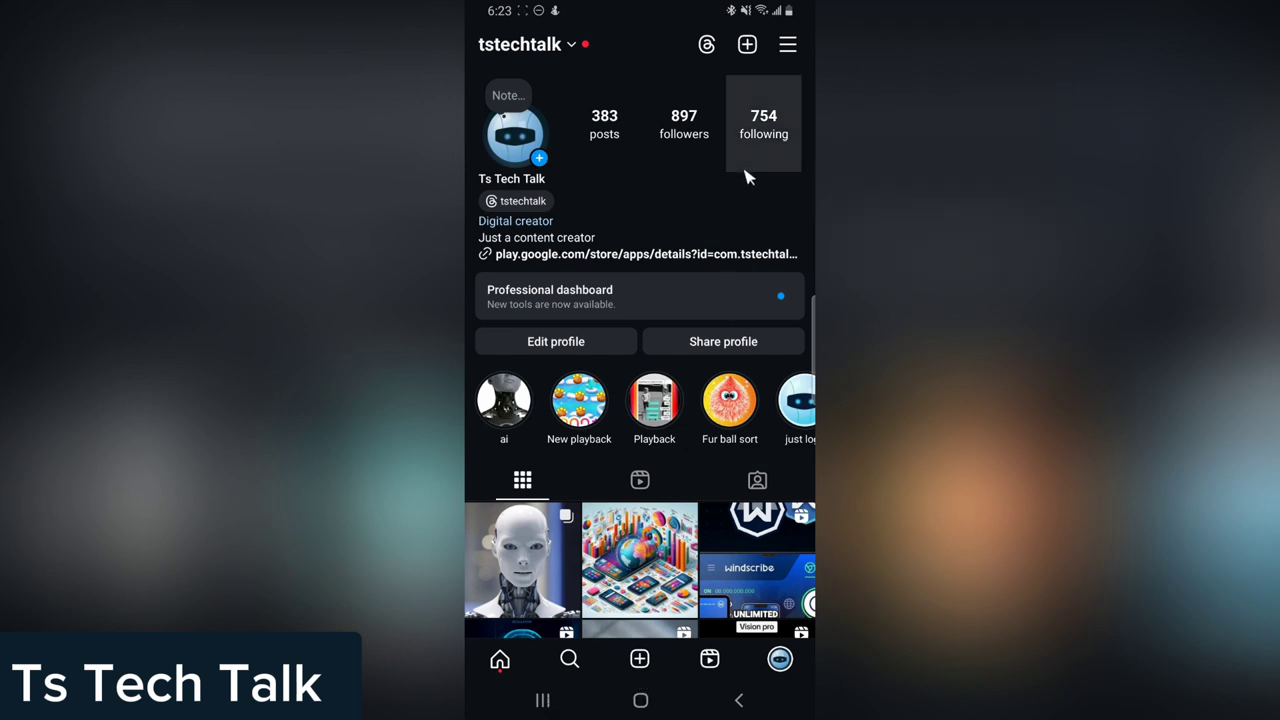
{"action": "mouse_move", "coordinate": [795, 55]}
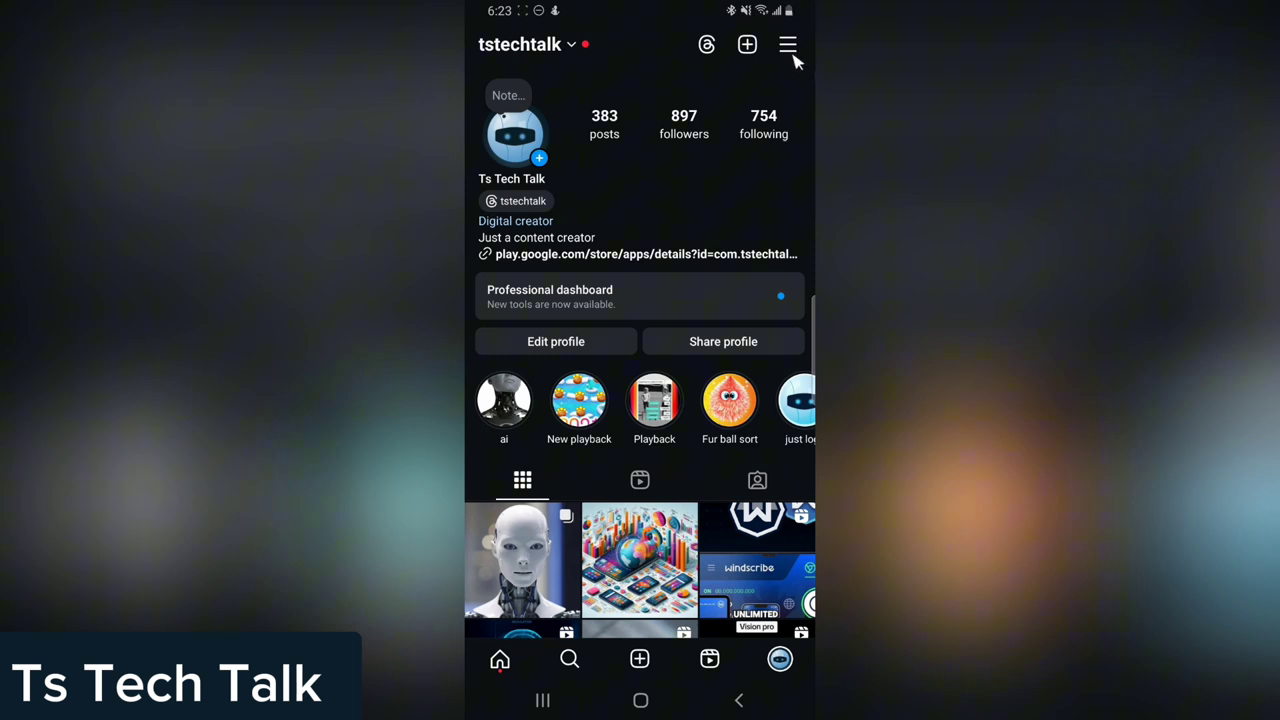
Step: Reach the Archiving and downloading page from Settings and activity
{"action": "left_click", "coordinate": [788, 44]}
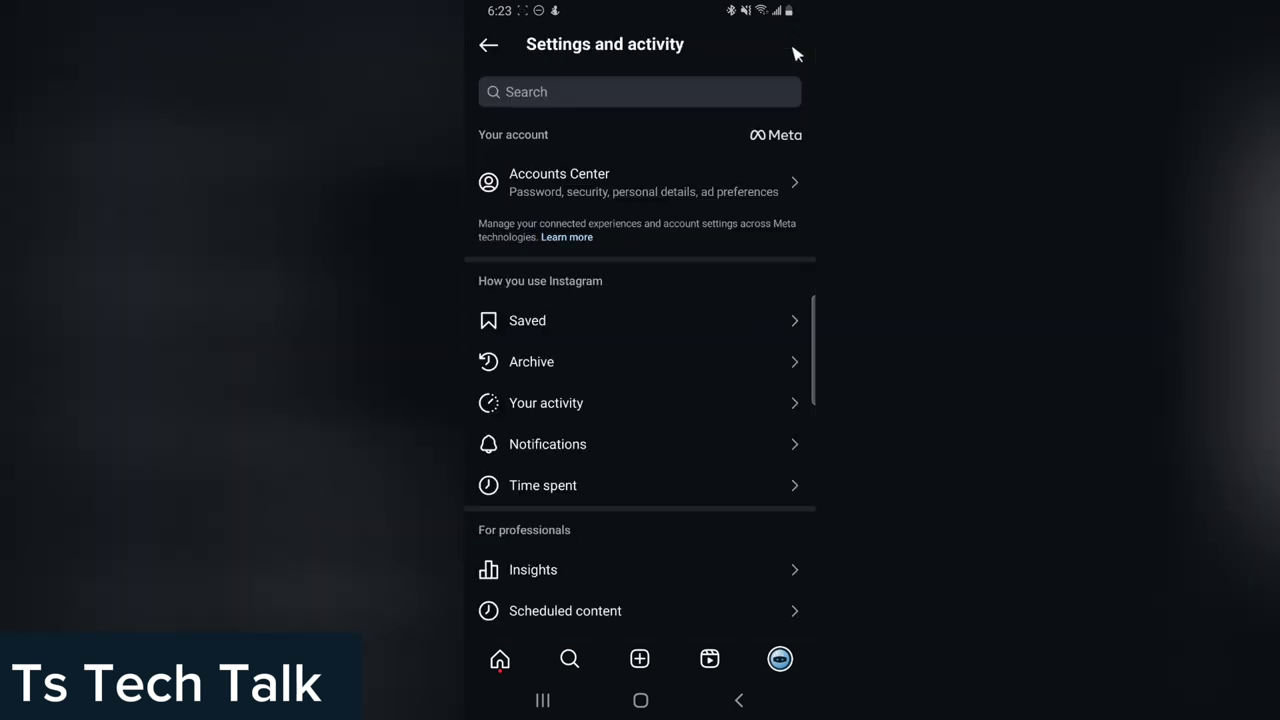
{"action": "scroll", "scroll_direction": "down", "scroll_amount": 3}
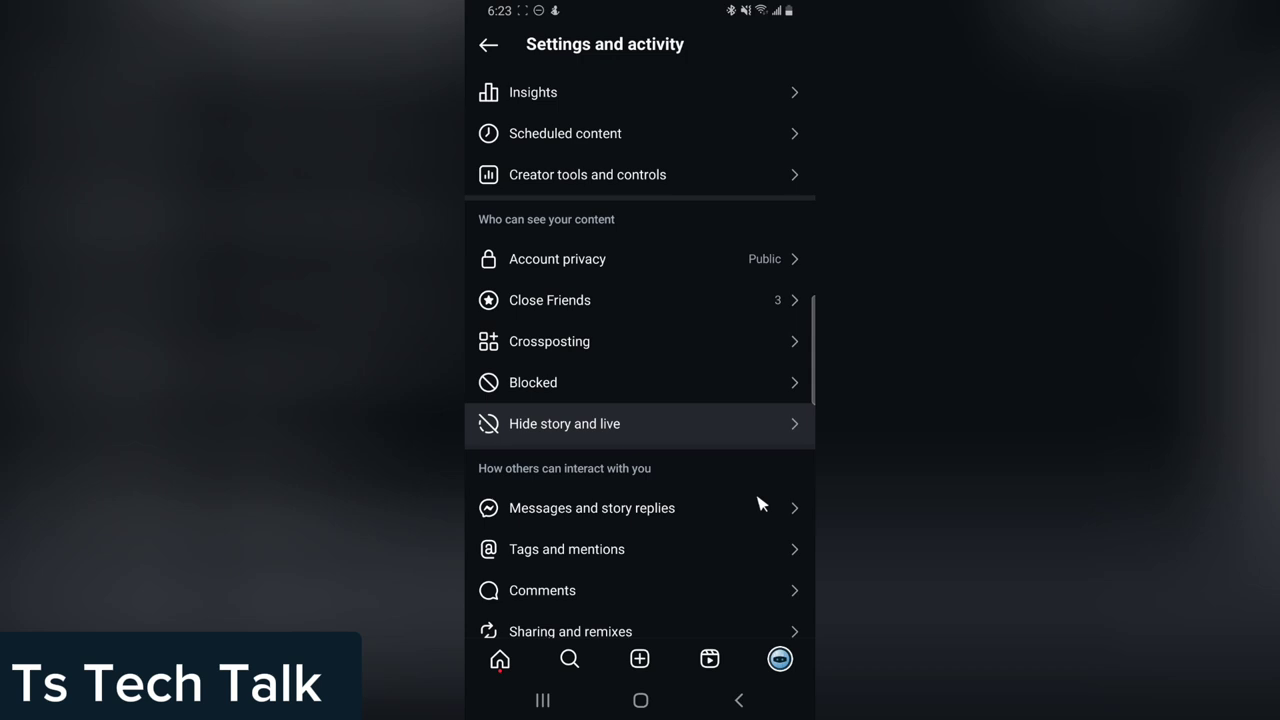
{"action": "scroll", "scroll_direction": "down", "scroll_amount": 3}
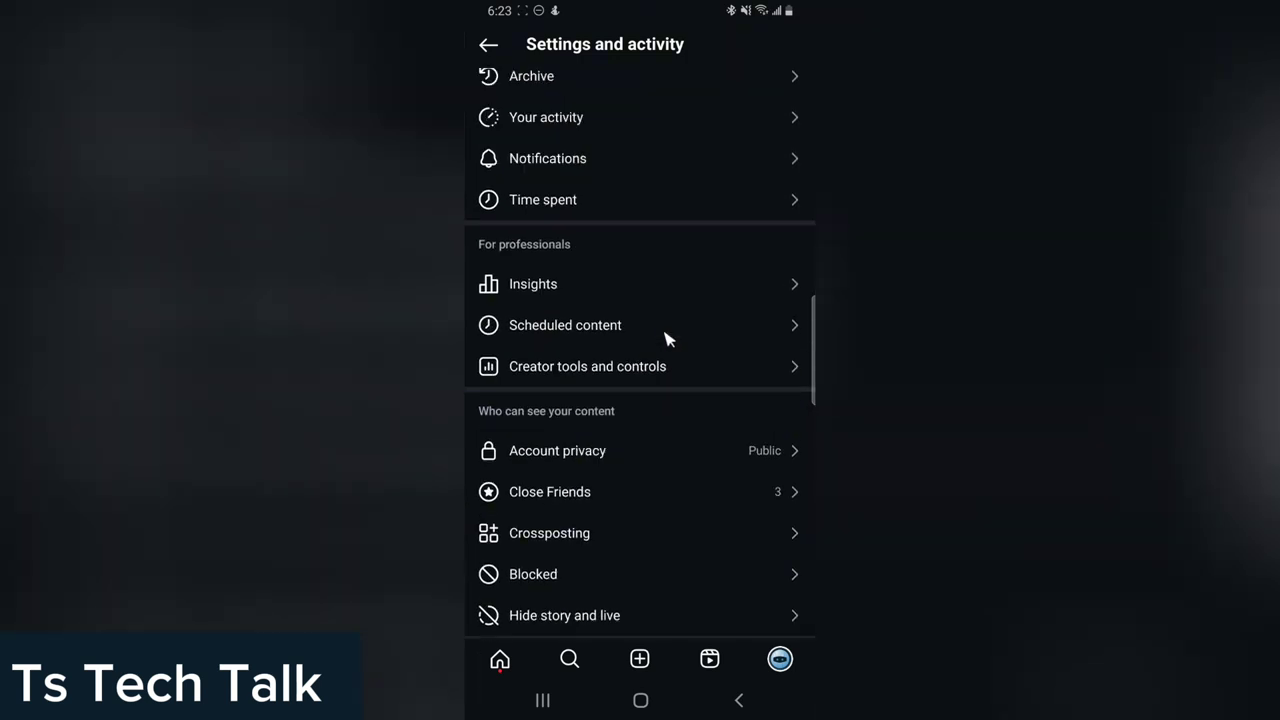
{"action": "scroll", "scroll_direction": "down", "scroll_amount": 3}
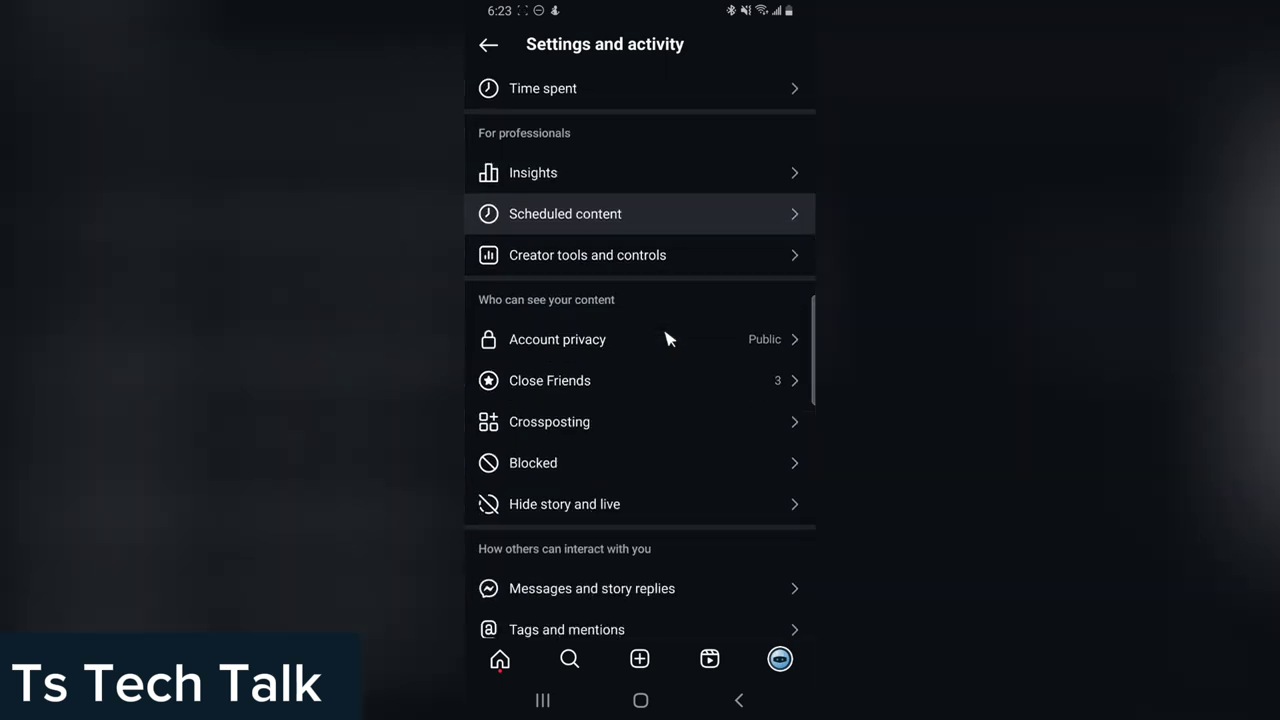
{"action": "scroll", "scroll_direction": "down", "scroll_amount": 3}
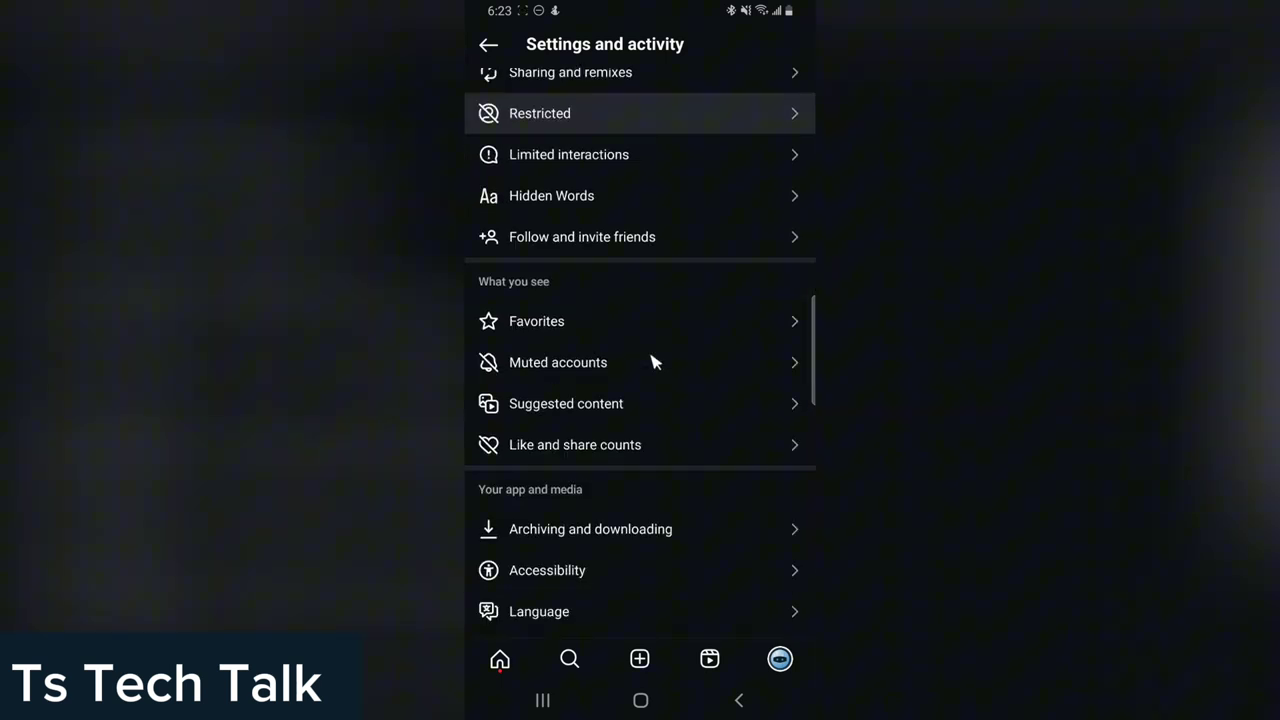
{"action": "scroll", "scroll_direction": "down", "scroll_amount": 3}
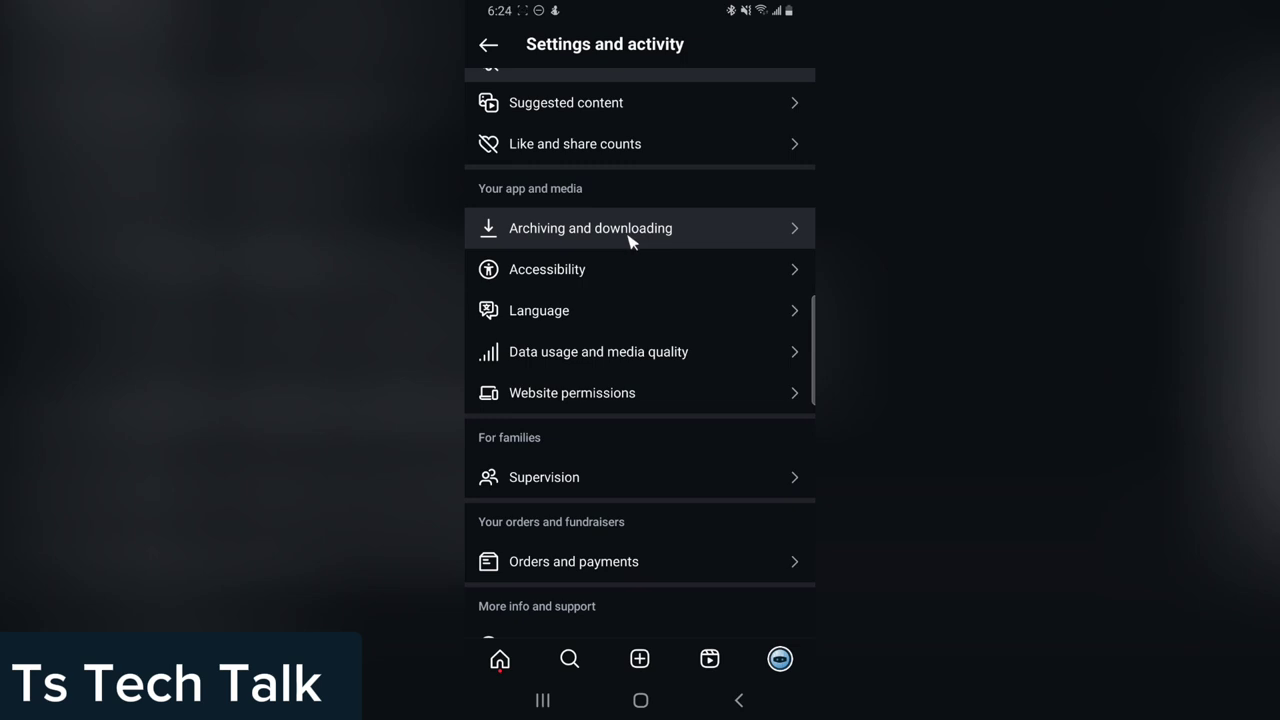
{"action": "left_click", "coordinate": [590, 228]}
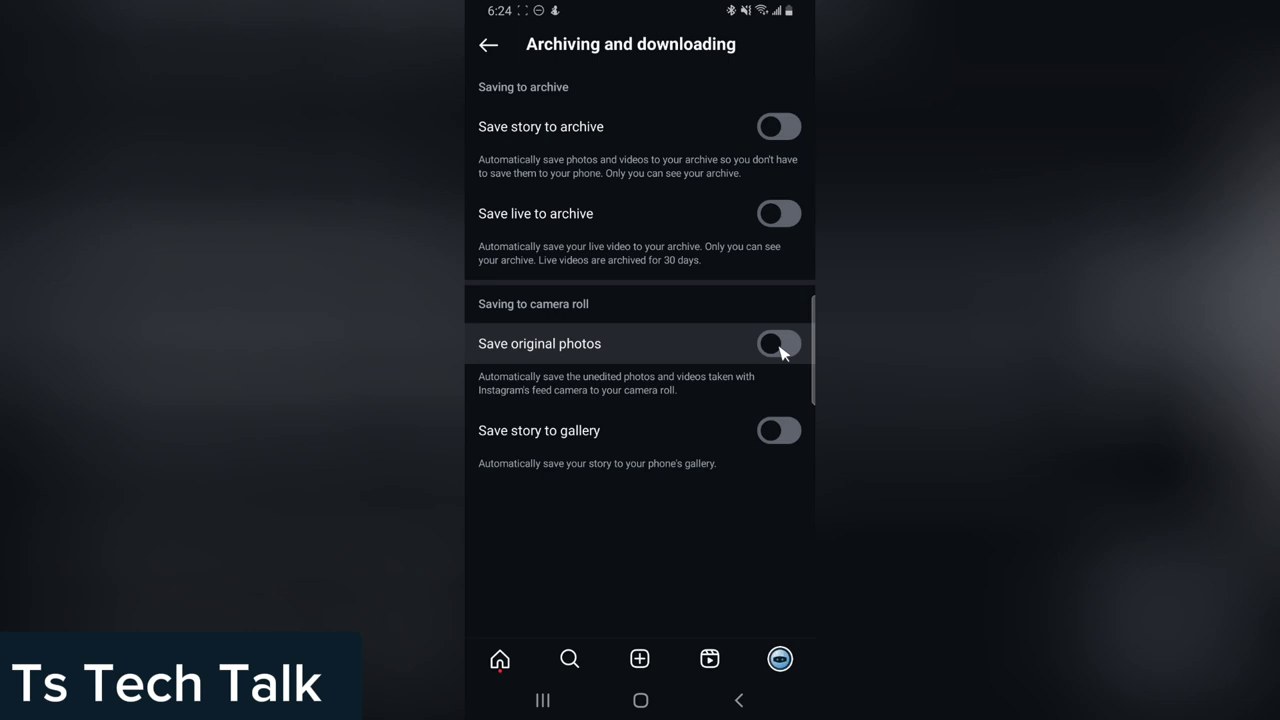
Step: Switch on Save original photos to camera roll and return to the profile
{"action": "left_click", "coordinate": [779, 343]}
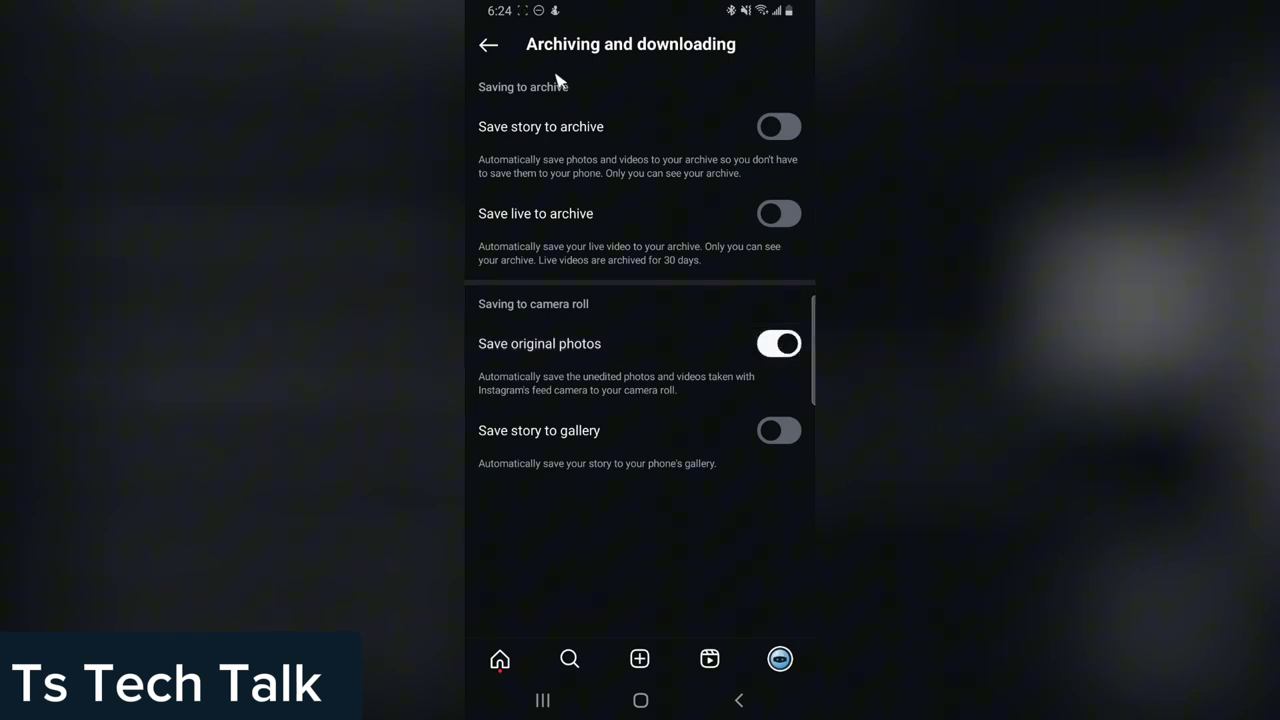
{"action": "left_click", "coordinate": [489, 44]}
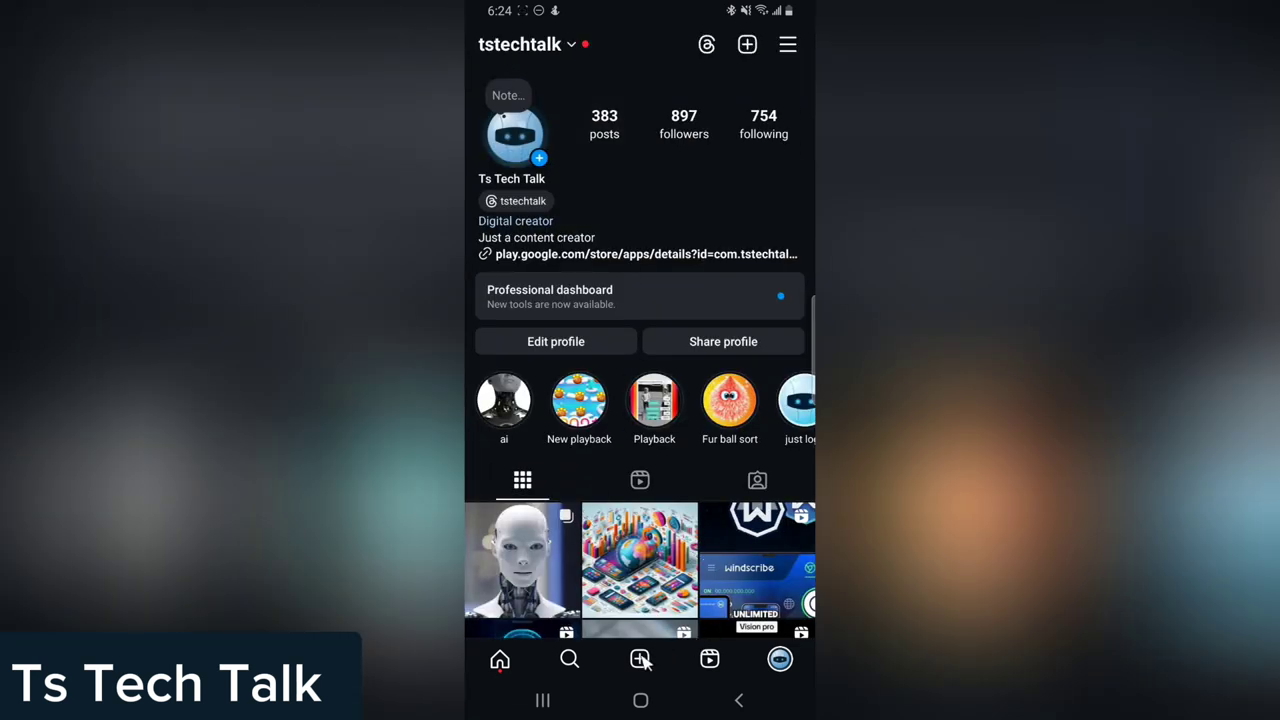
Step: Shoot a new camera photo and share it to the feed with no caption
{"action": "left_click", "coordinate": [640, 659]}
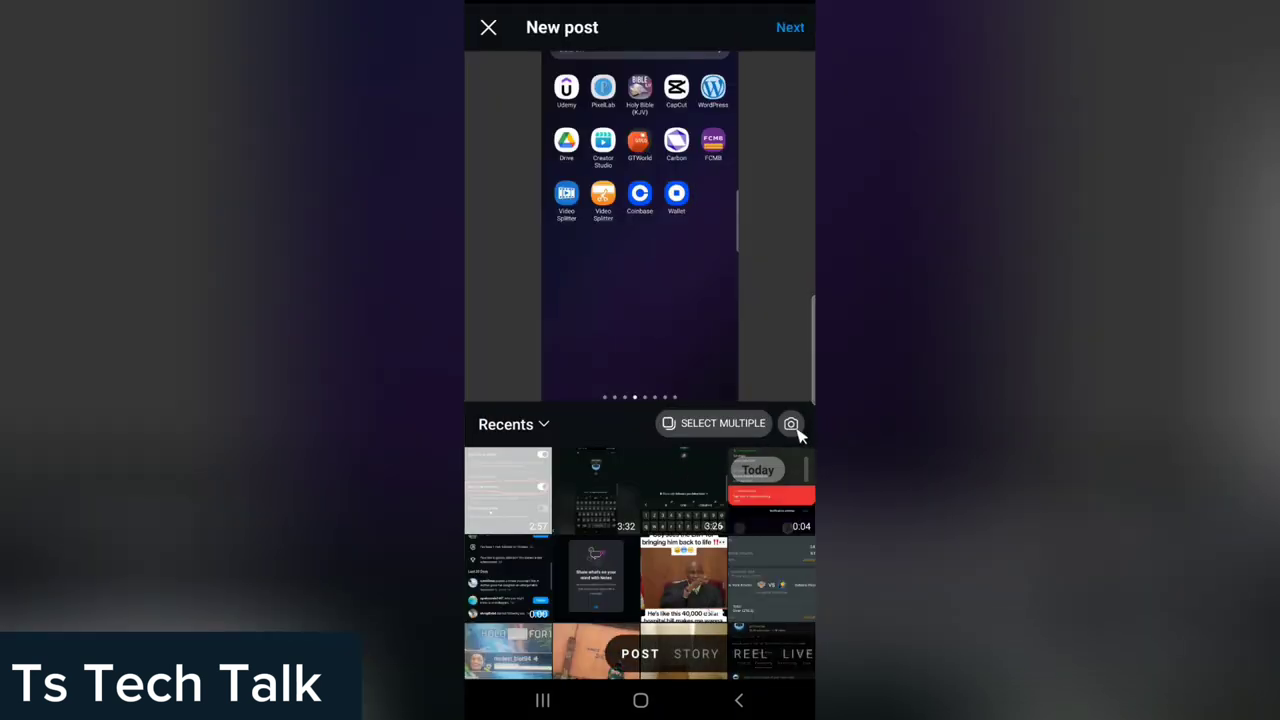
{"action": "left_click", "coordinate": [791, 423]}
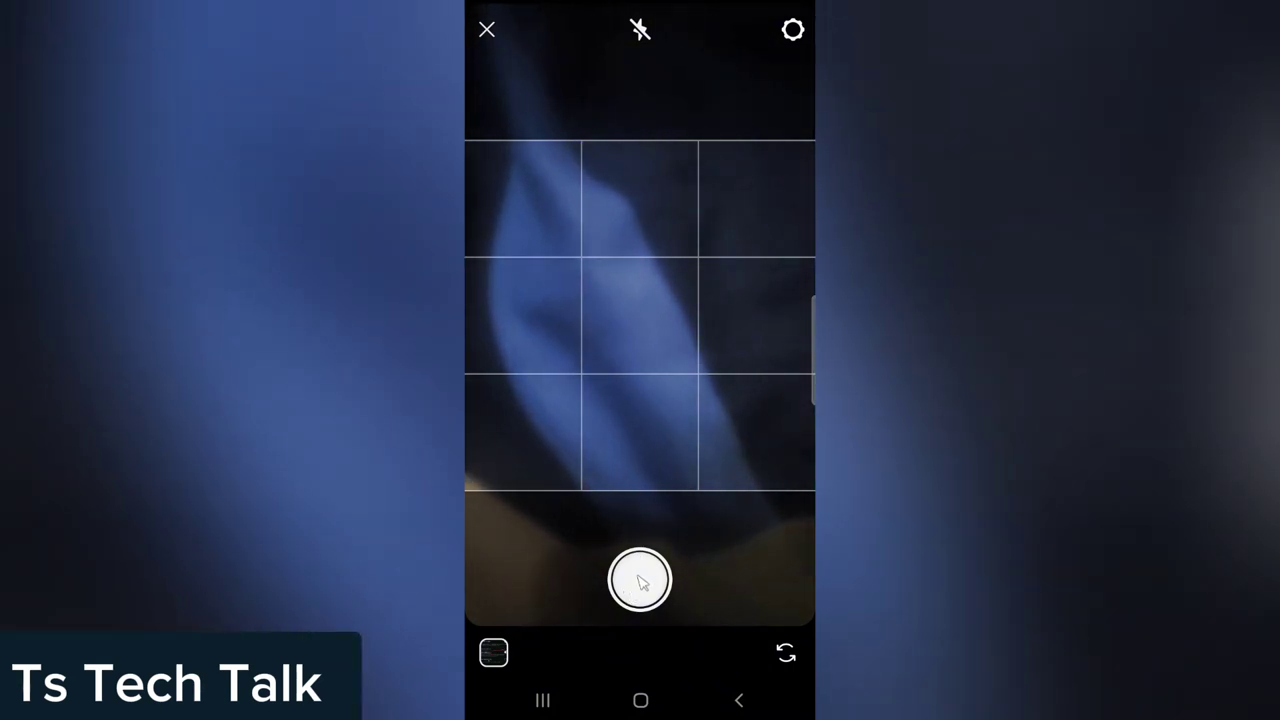
{"action": "left_click", "coordinate": [640, 580]}
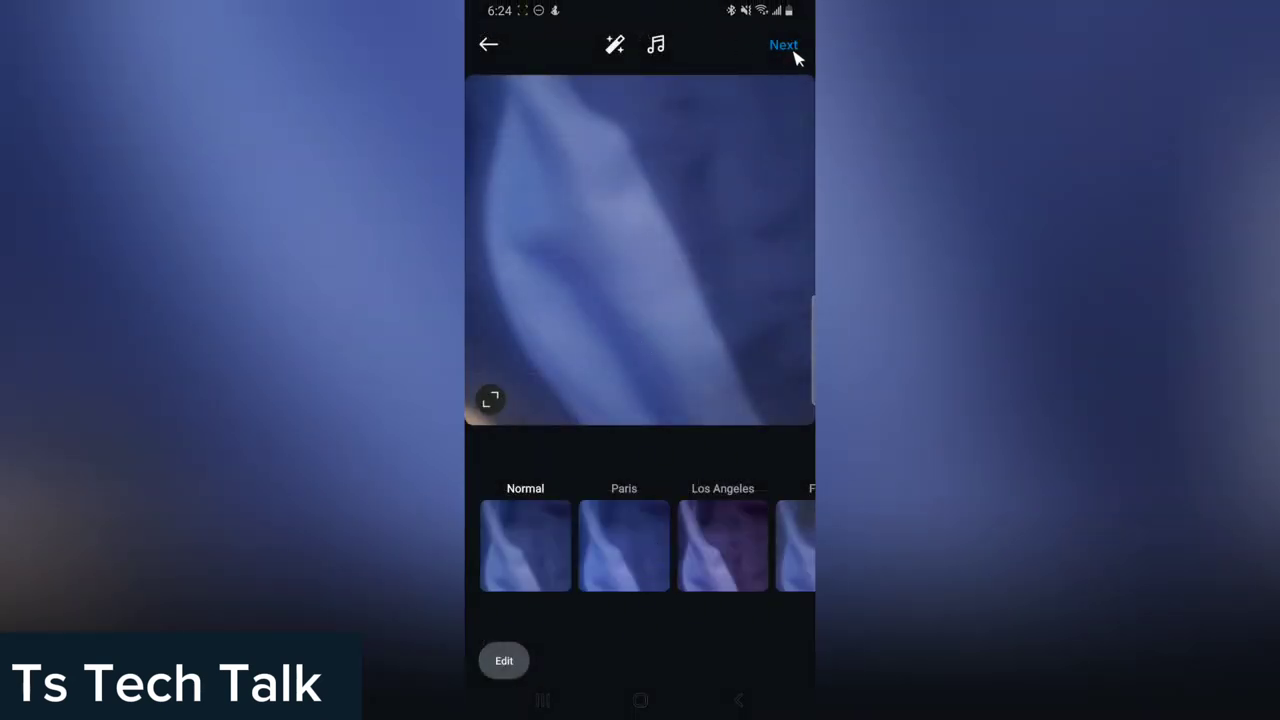
{"action": "left_click", "coordinate": [783, 44]}
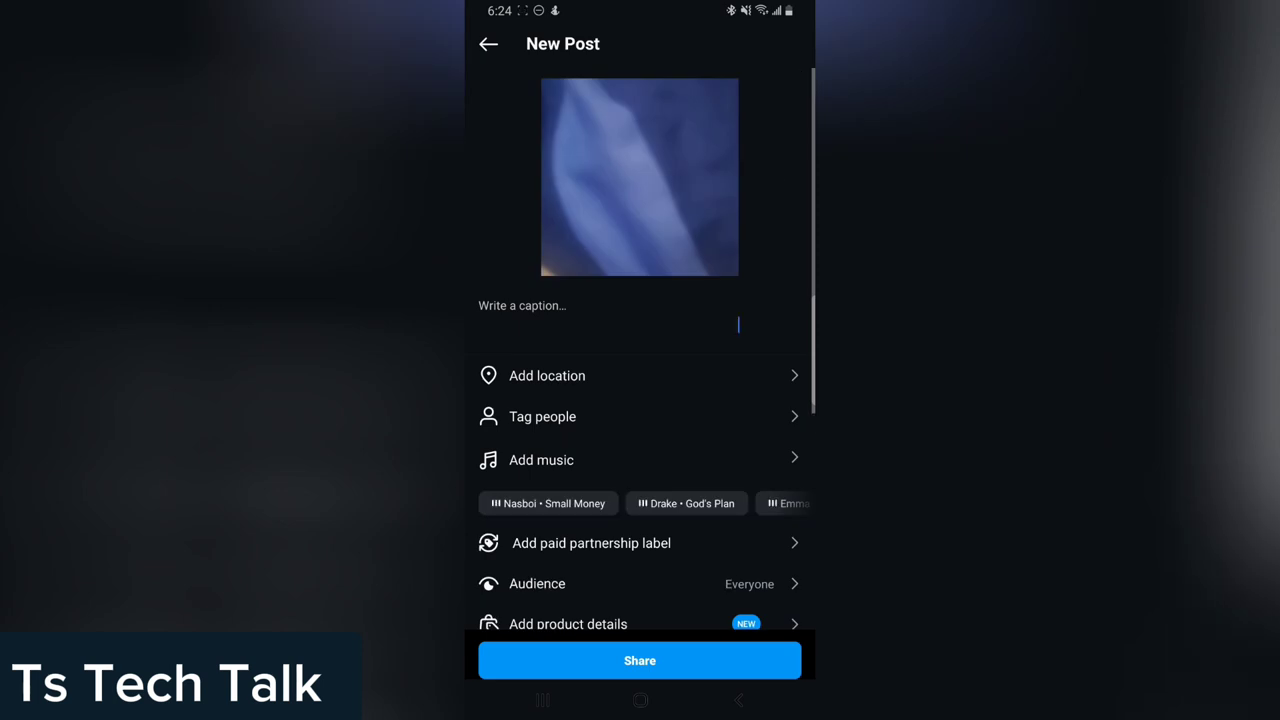
{"action": "left_click", "coordinate": [640, 324]}
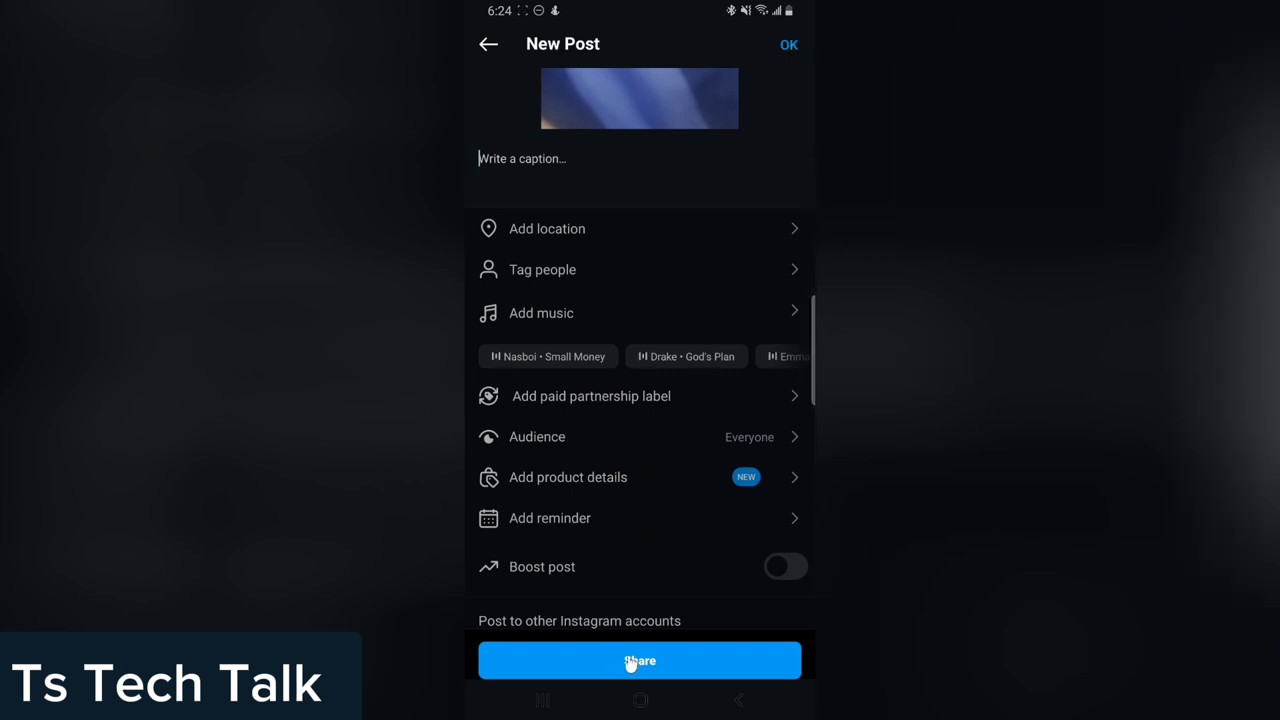
{"action": "left_click", "coordinate": [639, 660]}
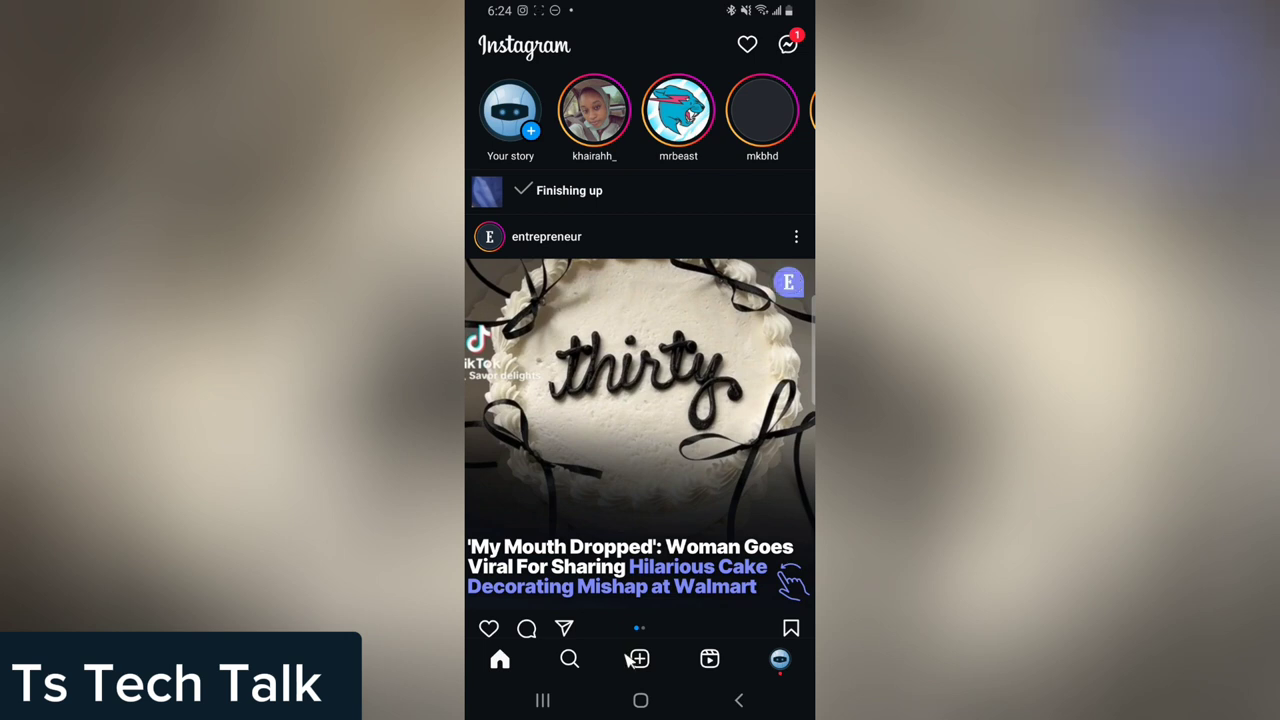
{"action": "mouse_move", "coordinate": [532, 362]}
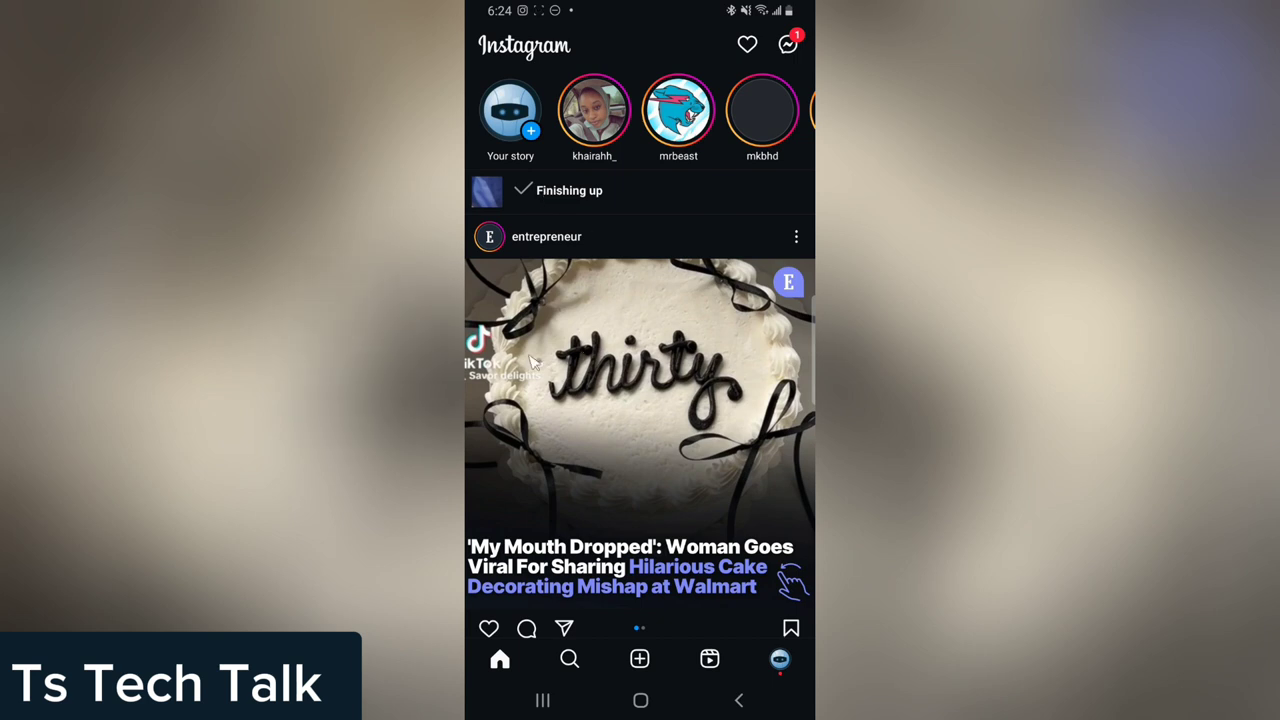
{"action": "mouse_move", "coordinate": [600, 397]}
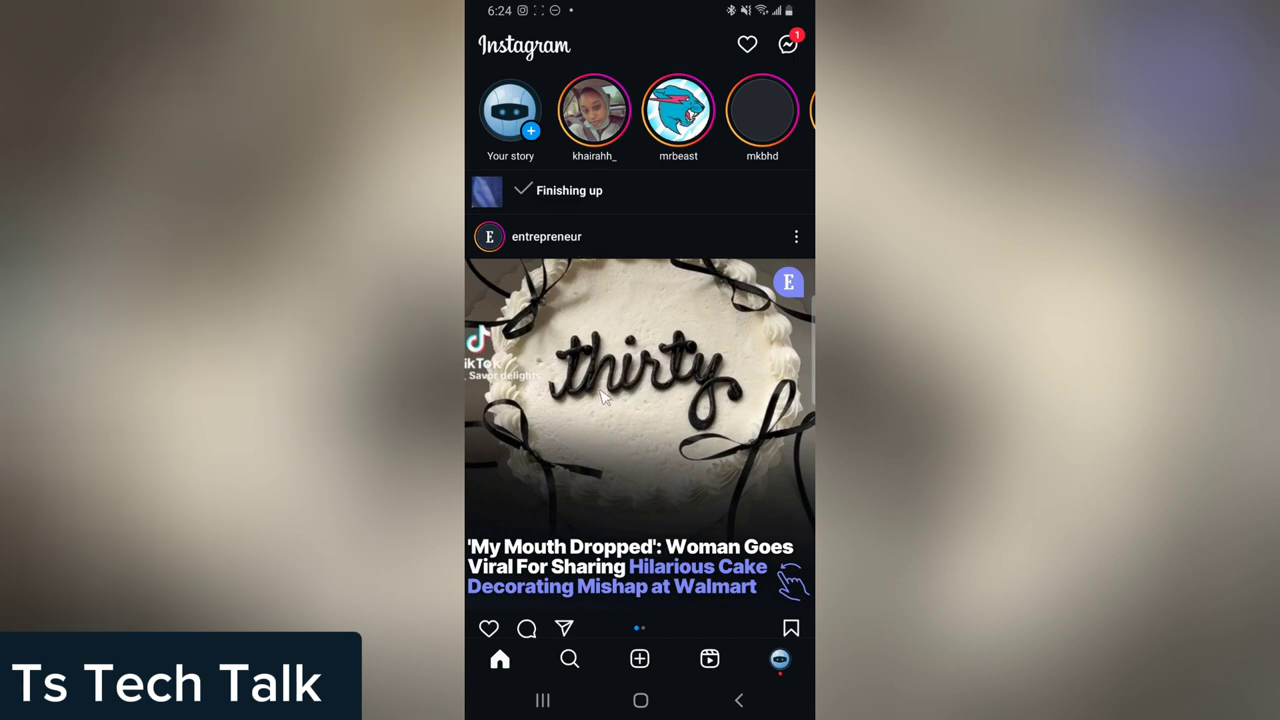
{"action": "mouse_move", "coordinate": [690, 710]}
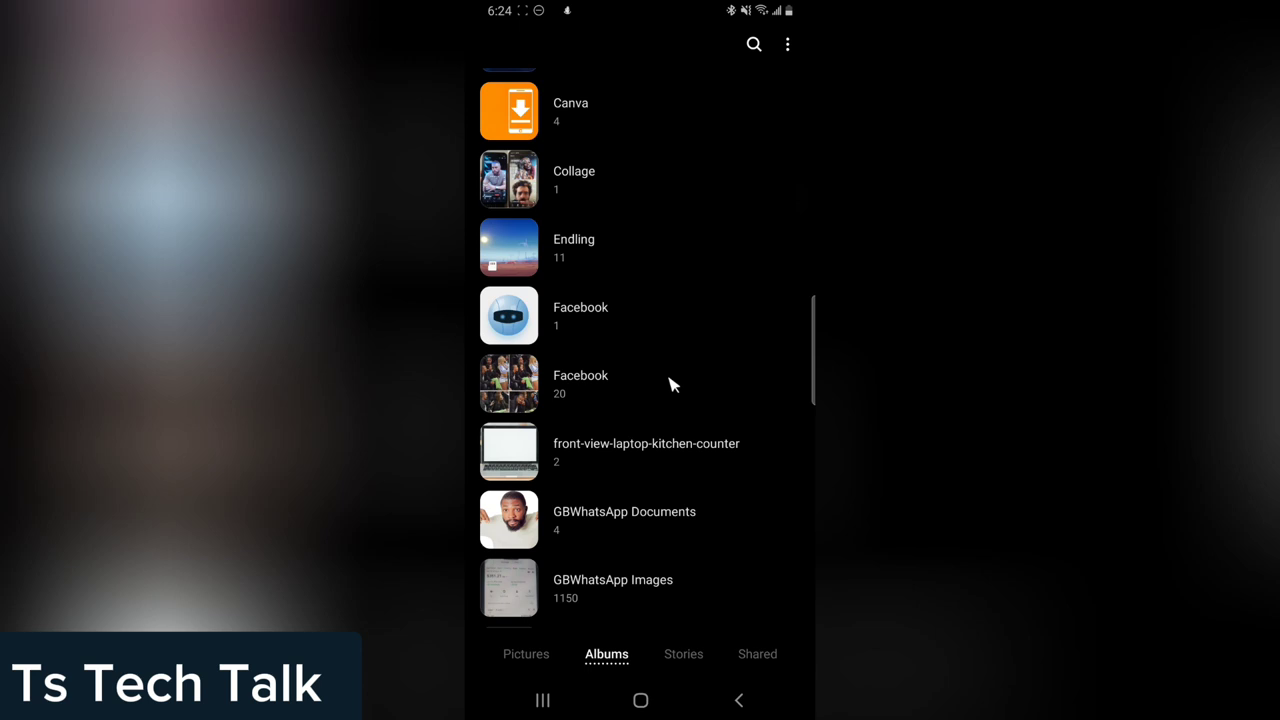
Step: Scroll through the Gallery album list looking for the new photo
{"action": "scroll", "scroll_direction": "down", "scroll_amount": 3}
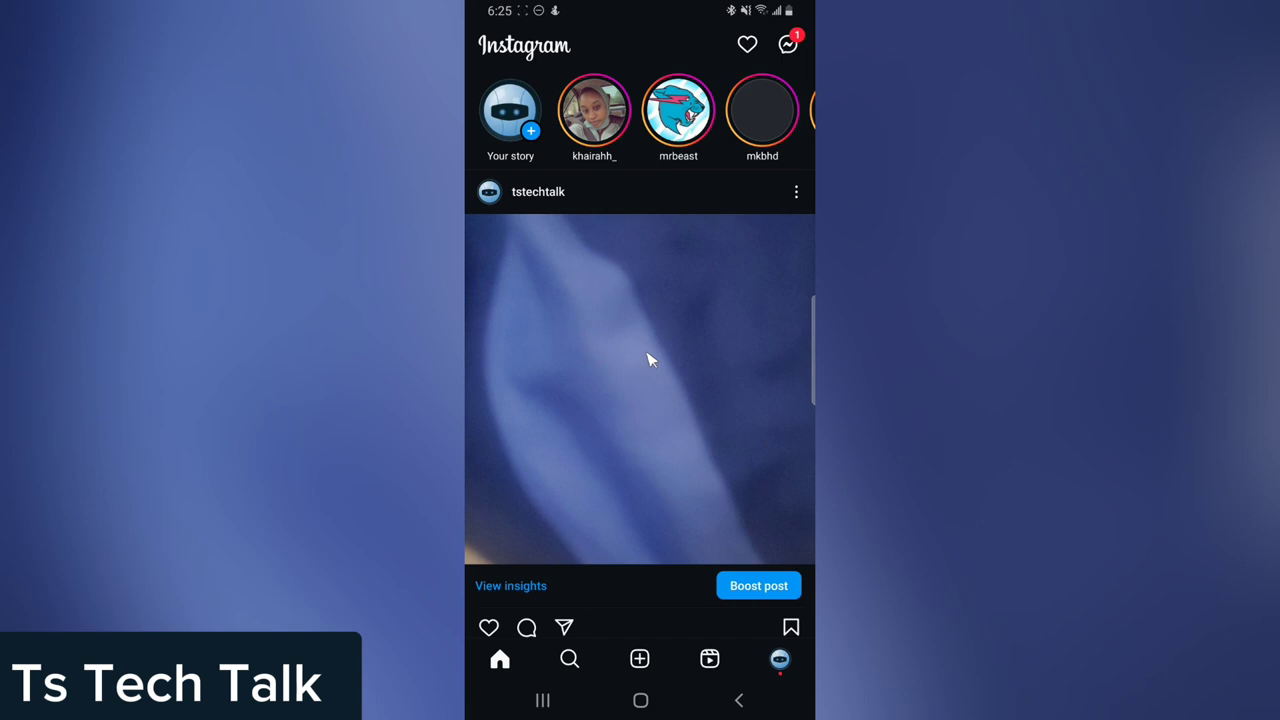
Step: Show the three-dot options sheet for the newly shared photo post
{"action": "left_click", "coordinate": [796, 191]}
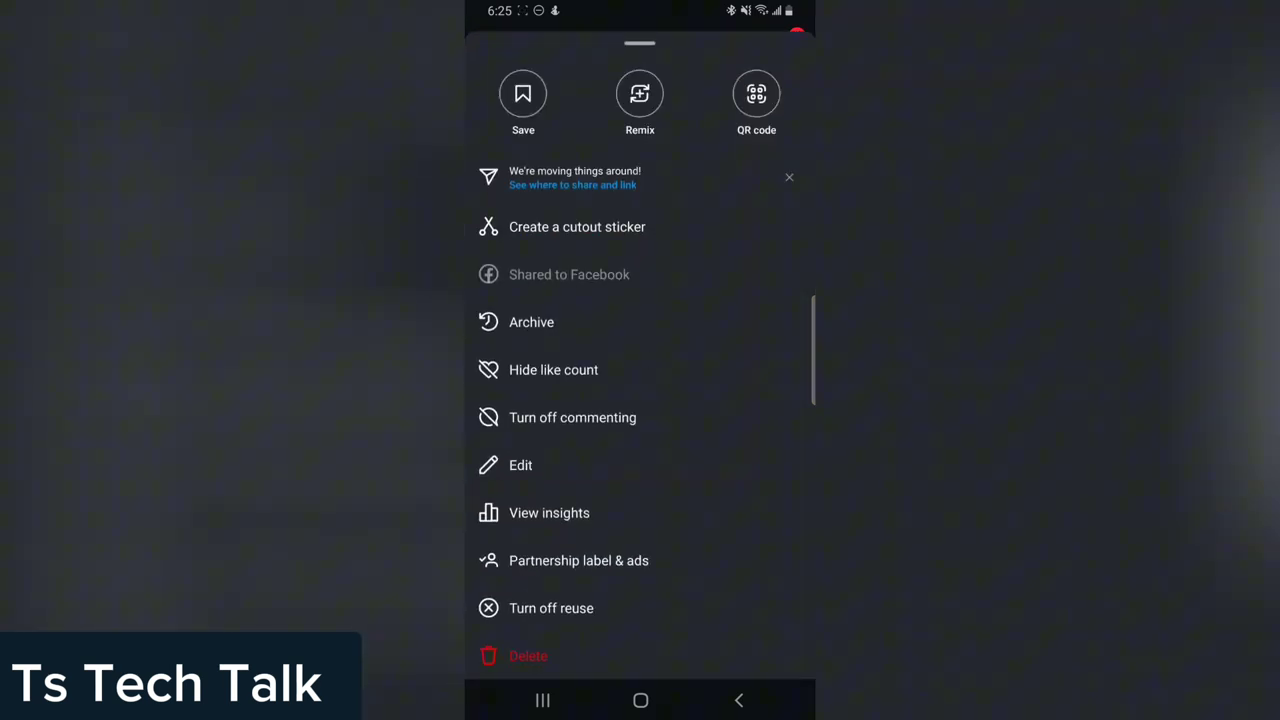